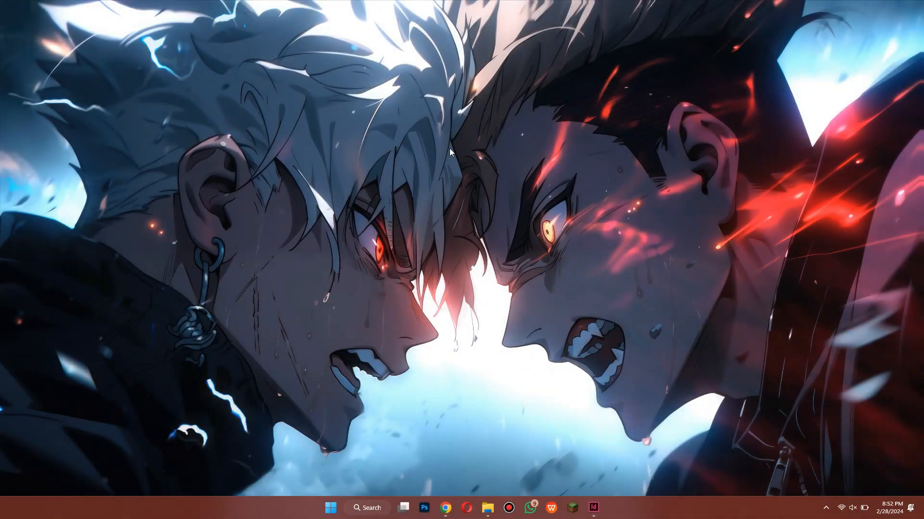
mouse_move(444, 283)
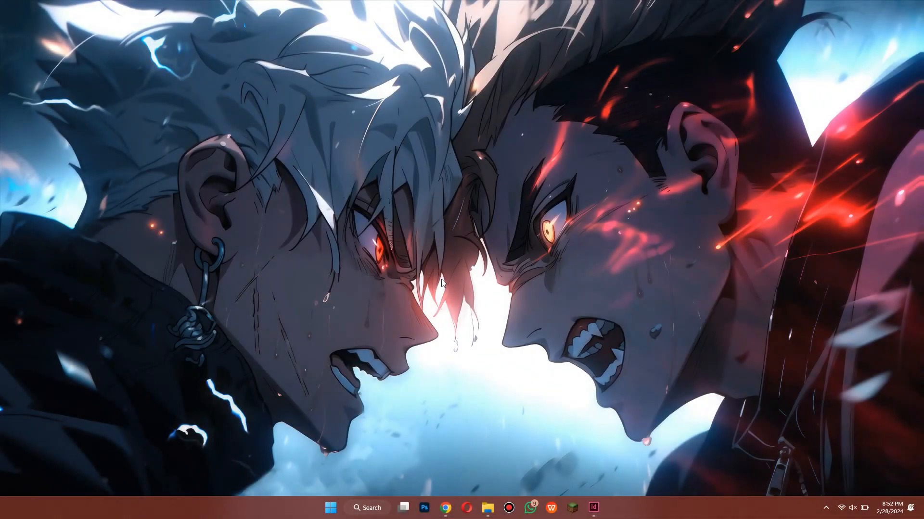
- Launch Chrome from the taskbar with TikTok's For You feed playing
click(445, 508)
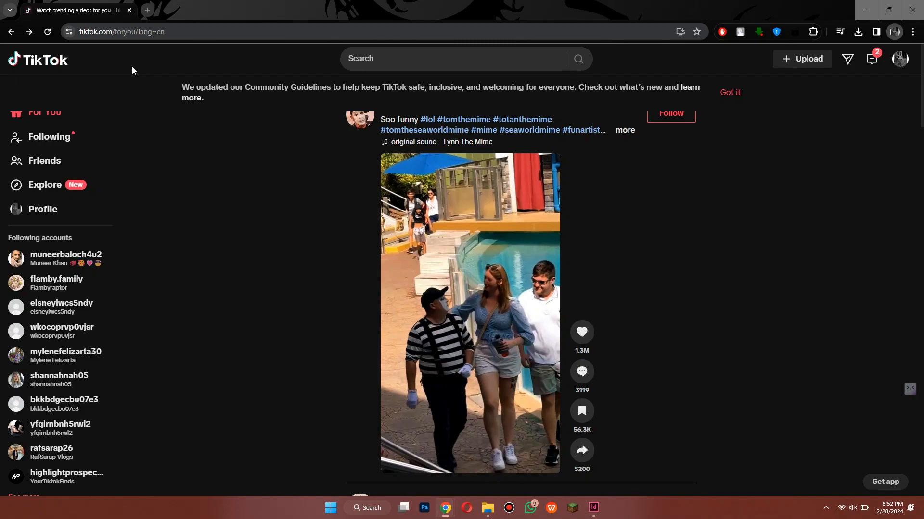
- Search Google for 'auto tiktok scroll chr' and reach the Auto TikTok Scroller Web Store page
text(autohotkey)
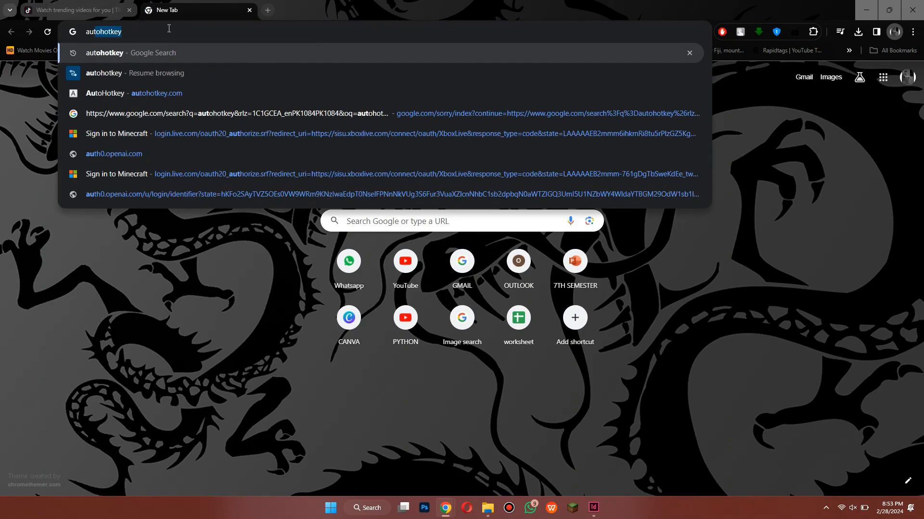
text(auto tiktok scroll chrome)
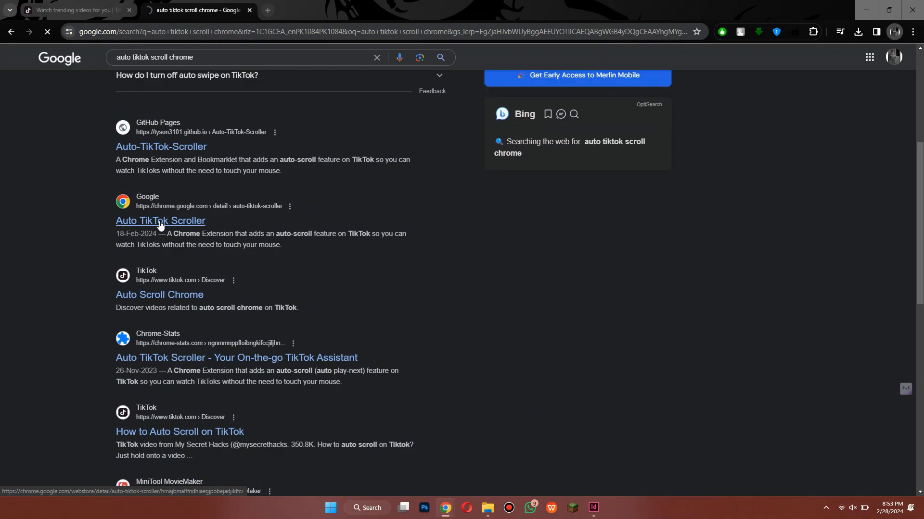
click(159, 221)
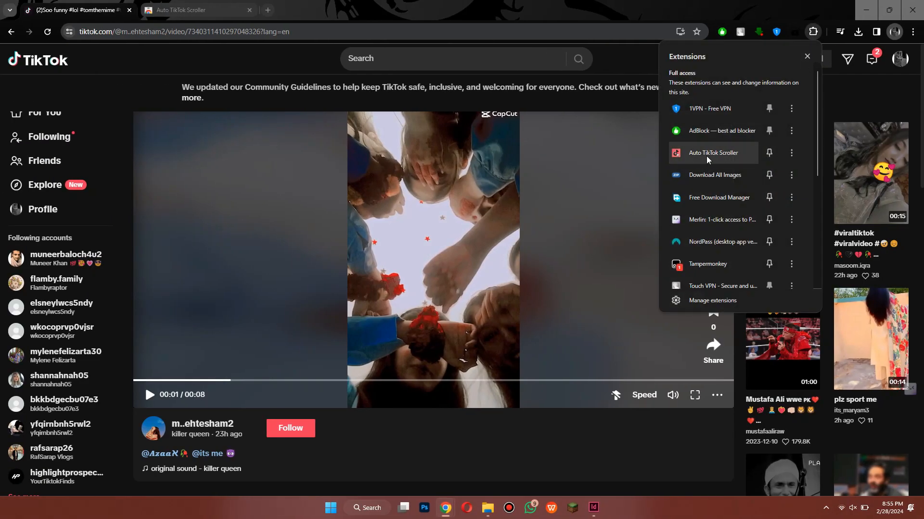
- Launch the Auto TikTok Scroller extension and start automatic scrolling over the TikTok video
click(713, 153)
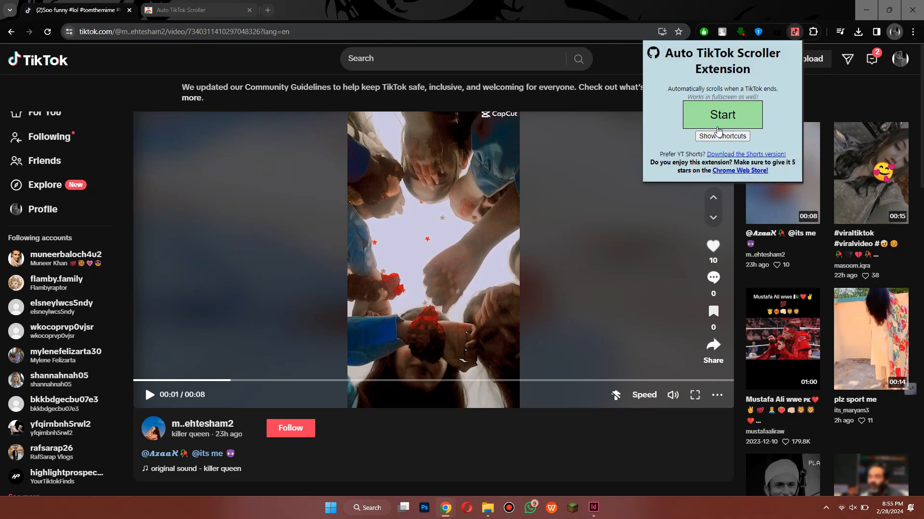
click(722, 115)
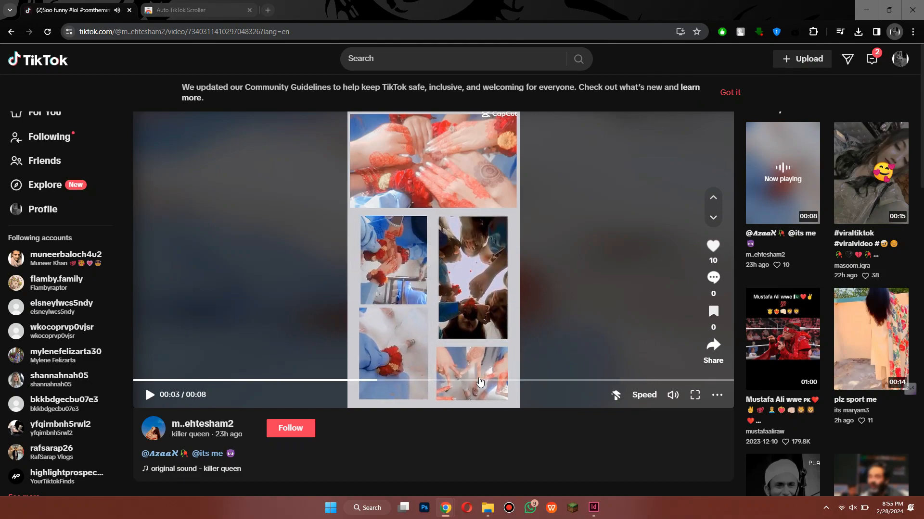
mouse_move(558, 352)
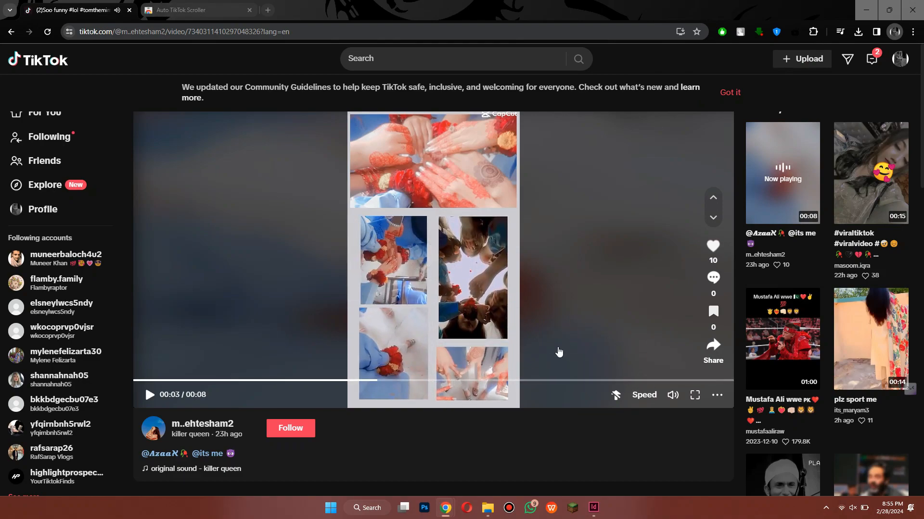
- Resume the paused video and let the extension auto-advance to the next TikTok
click(149, 394)
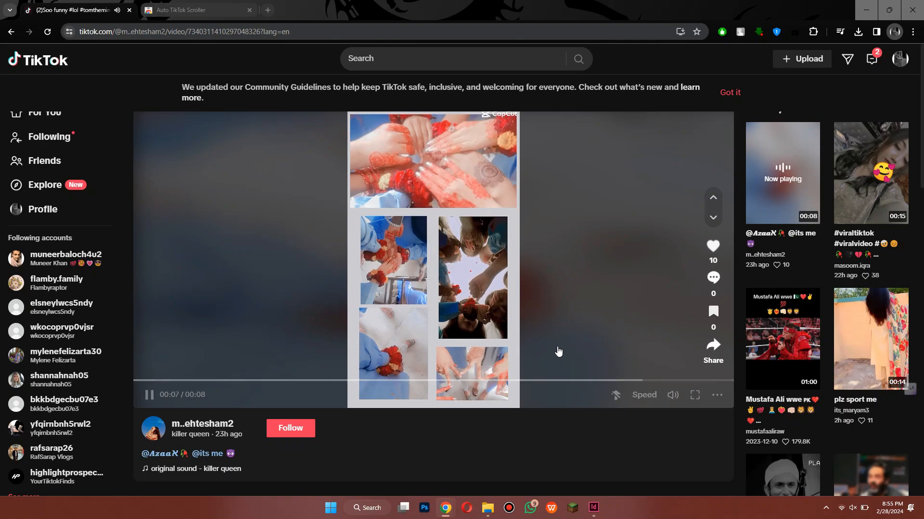
click(713, 218)
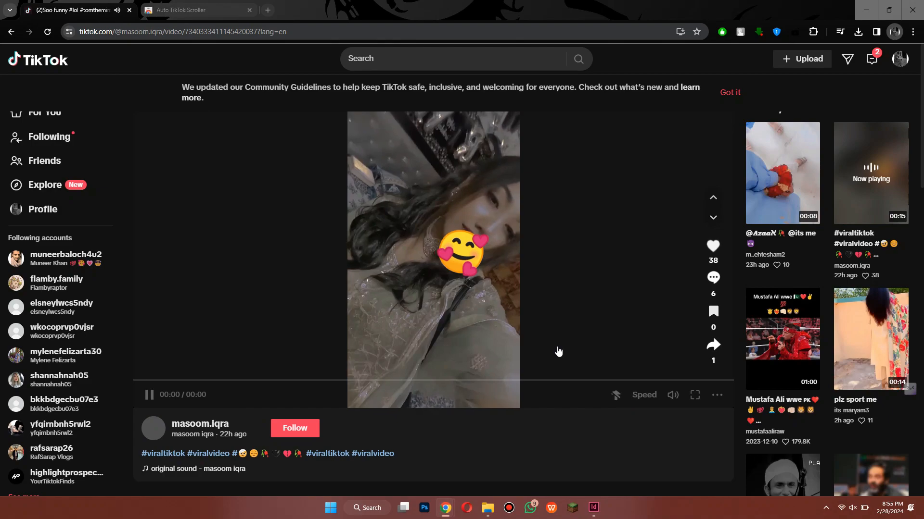